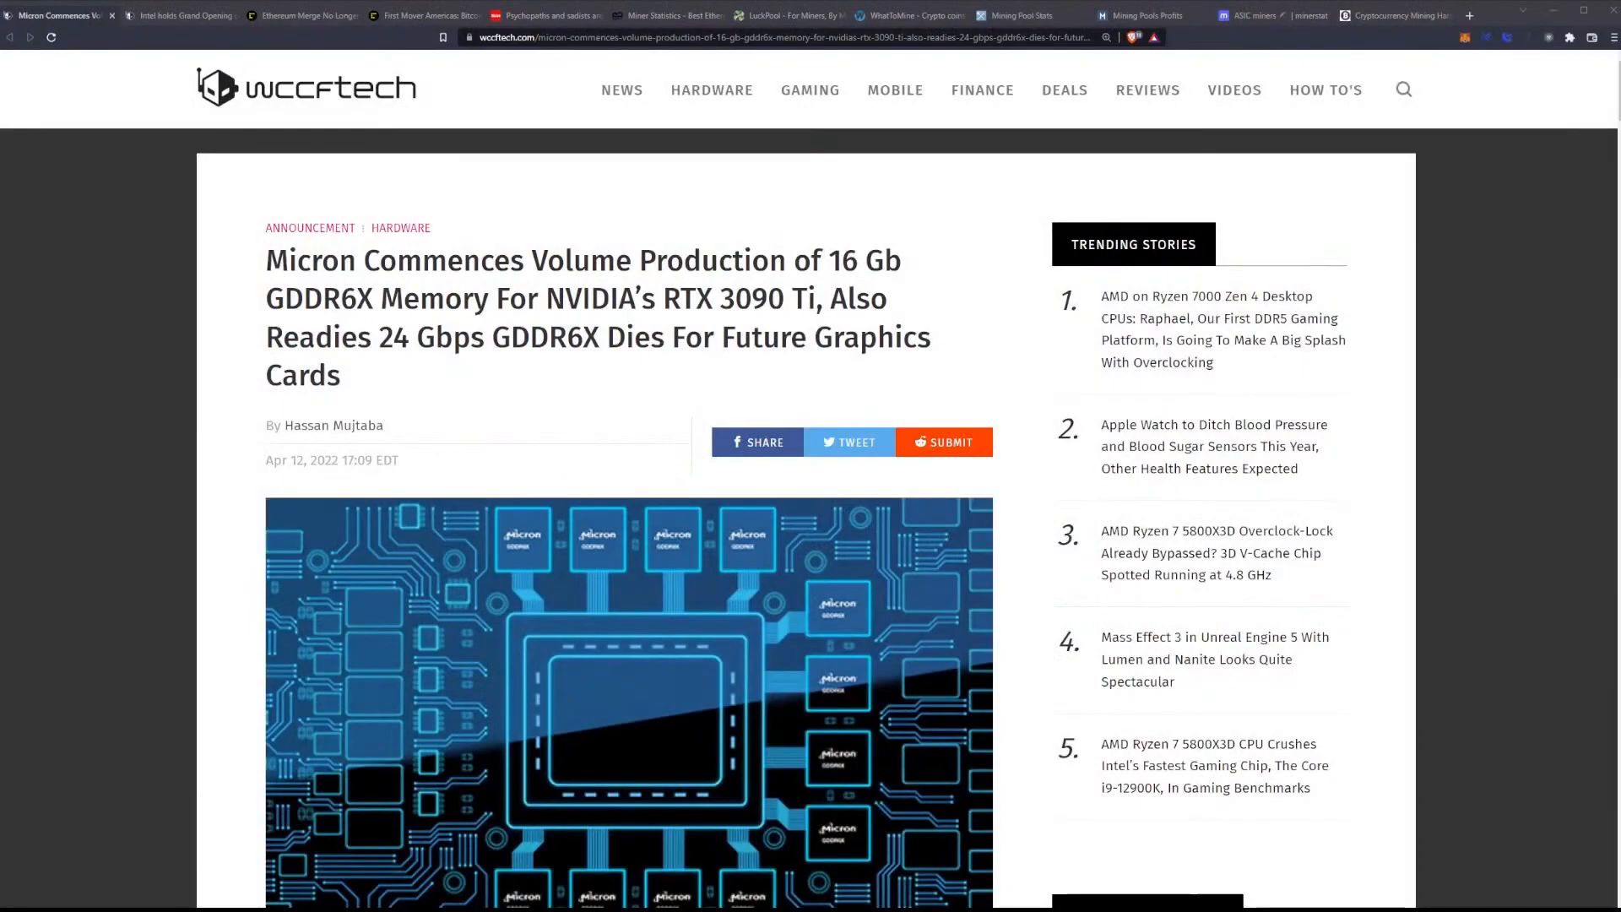
scroll("down", 3)
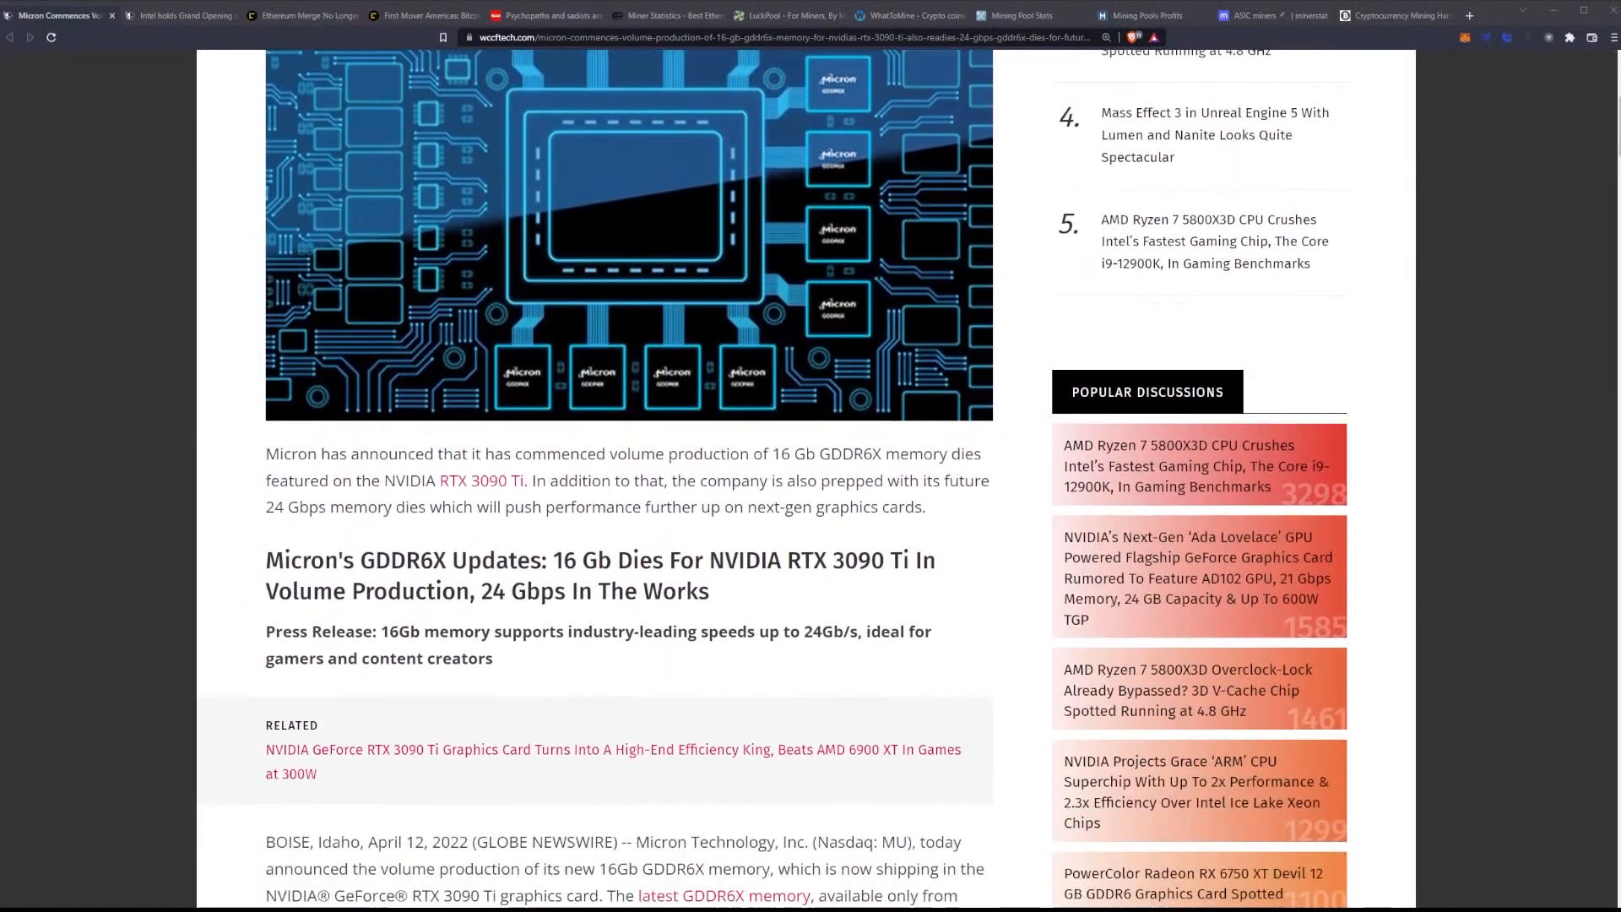
scroll("down", 3)
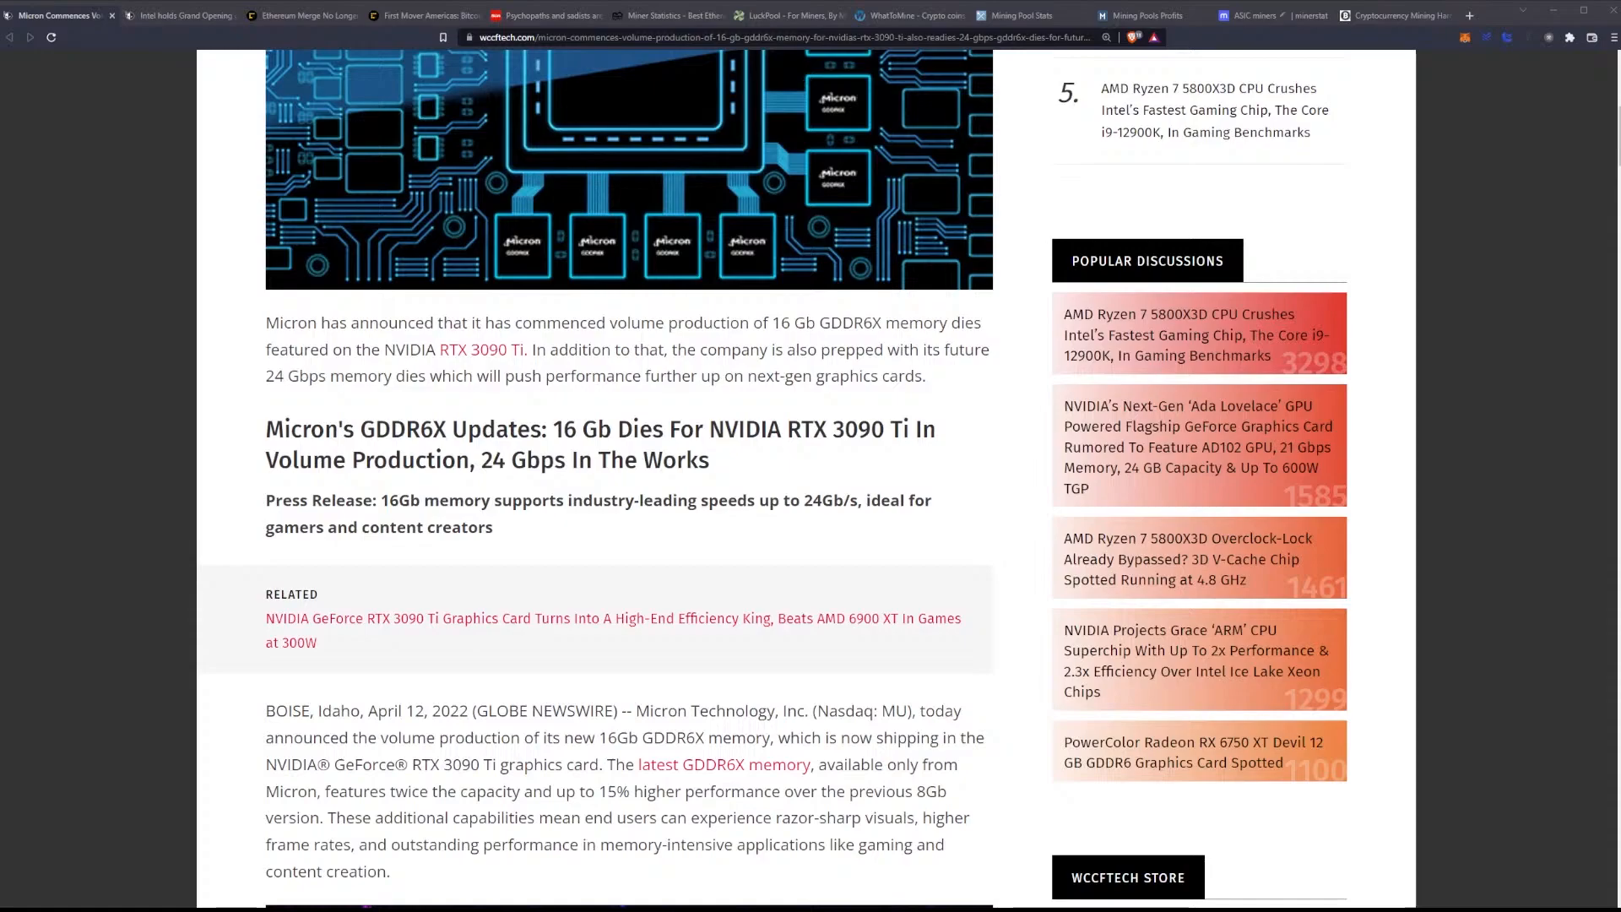
scroll("down", 3)
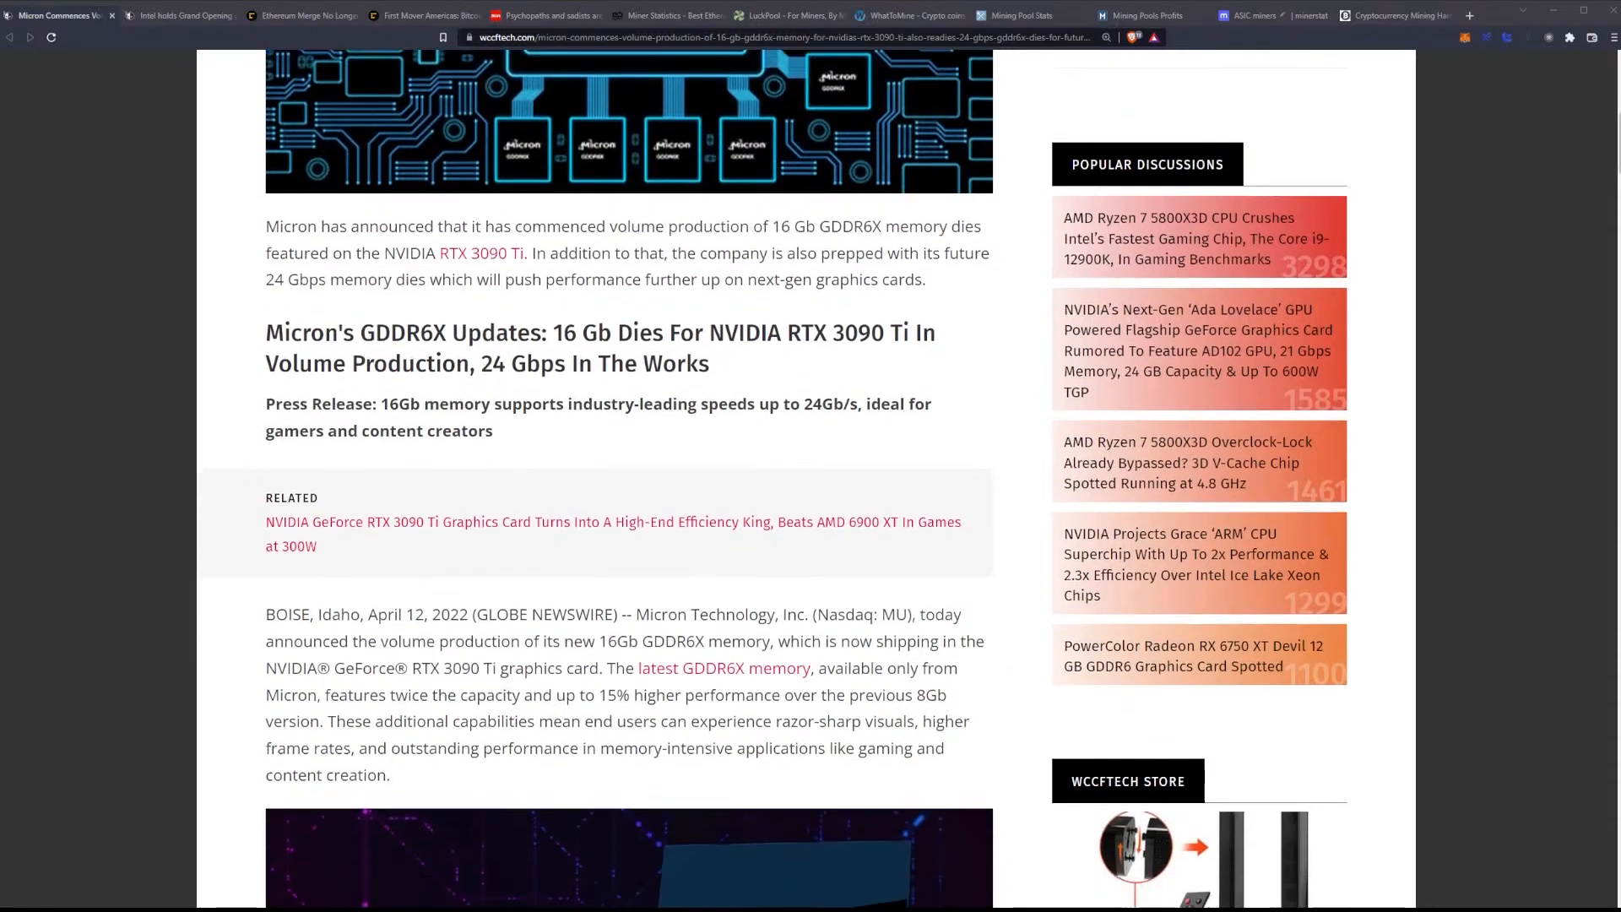
scroll("down", 3)
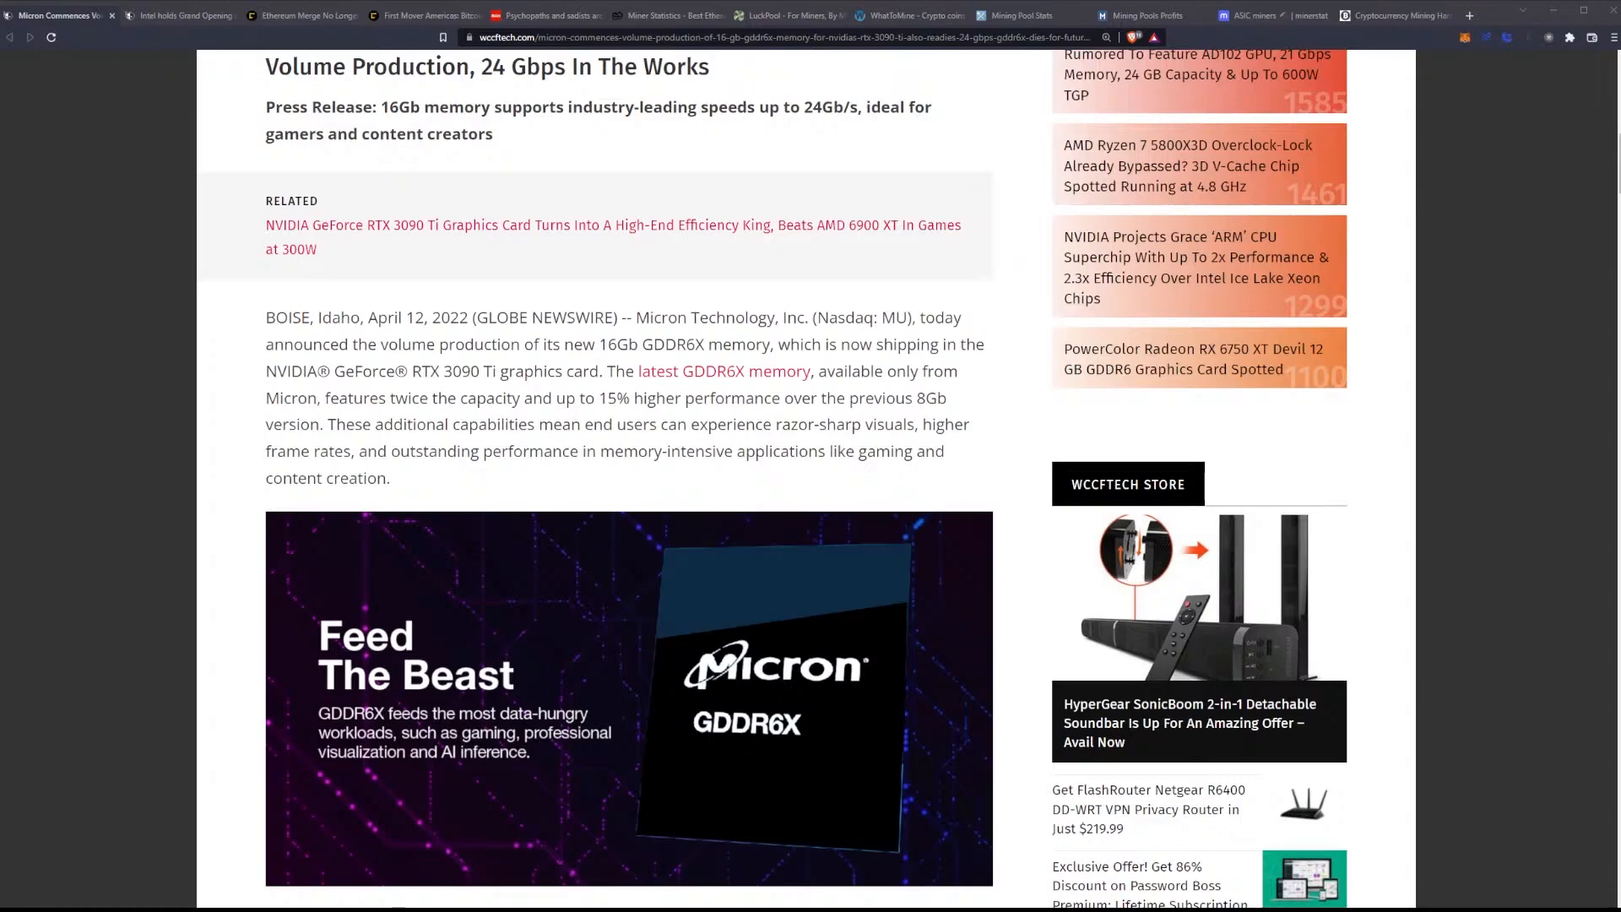
scroll("down", 3)
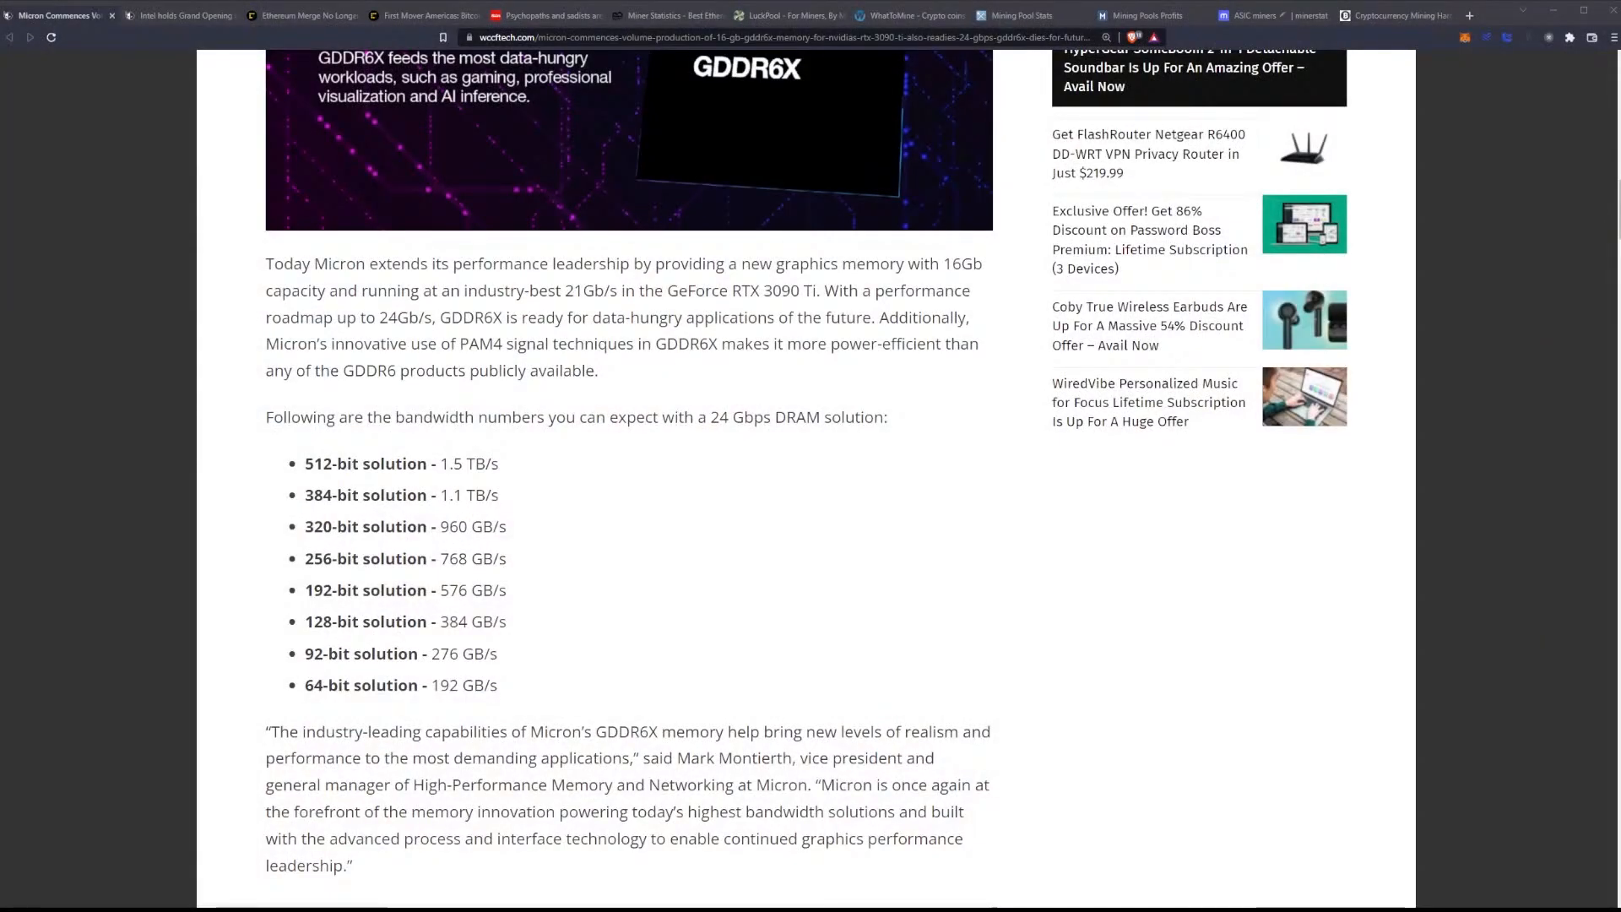
scroll("down", 3)
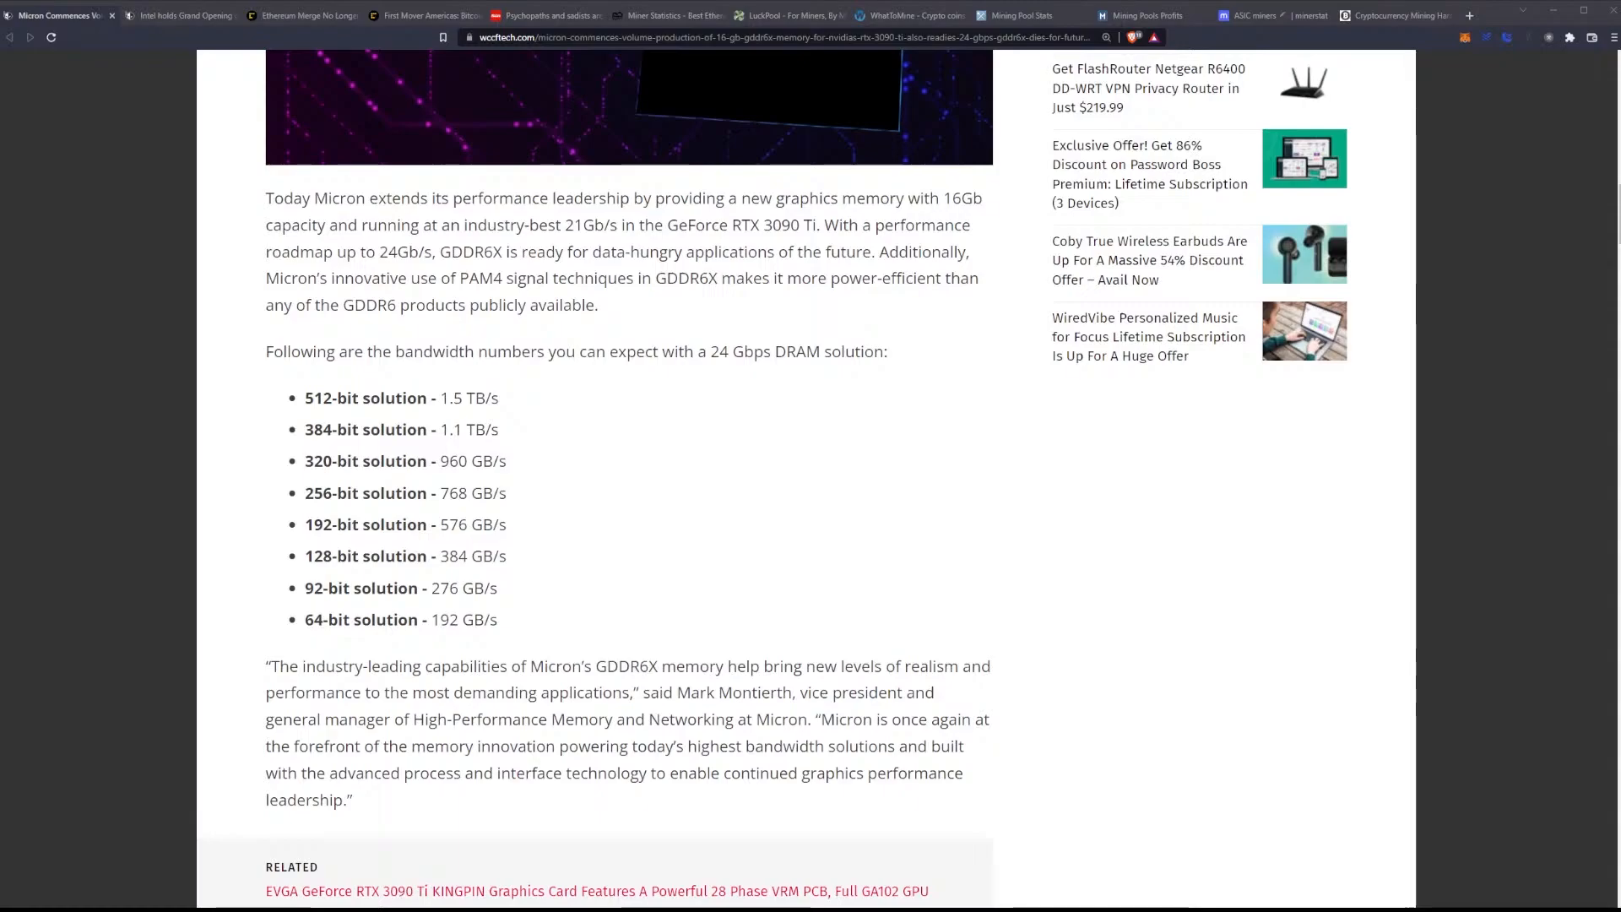
scroll("down", 3)
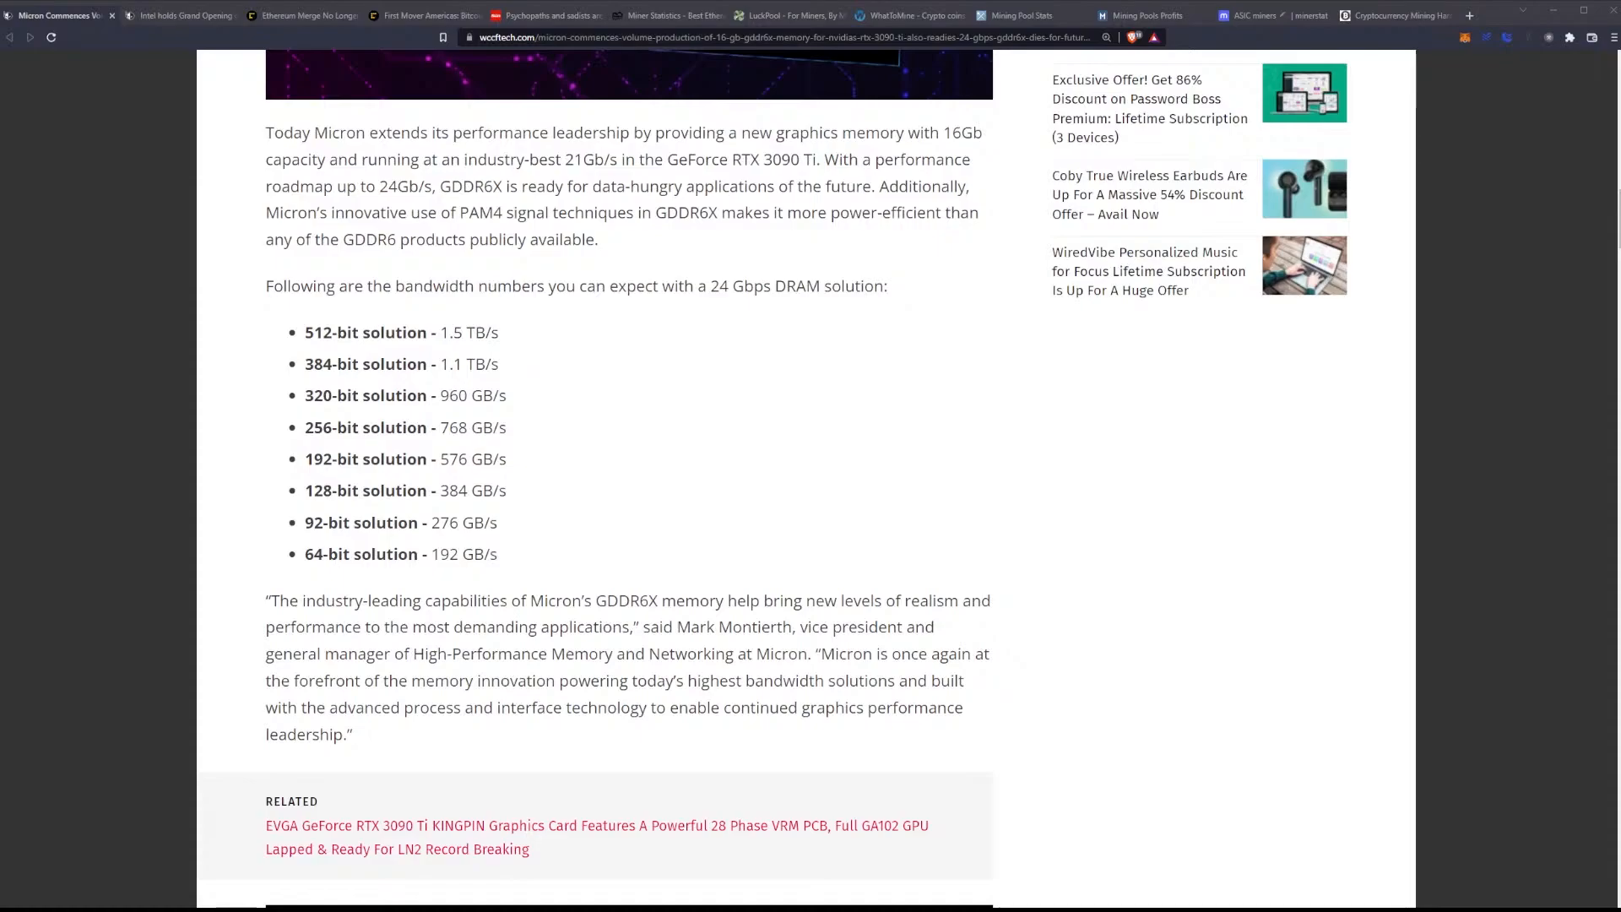
scroll("down", 3)
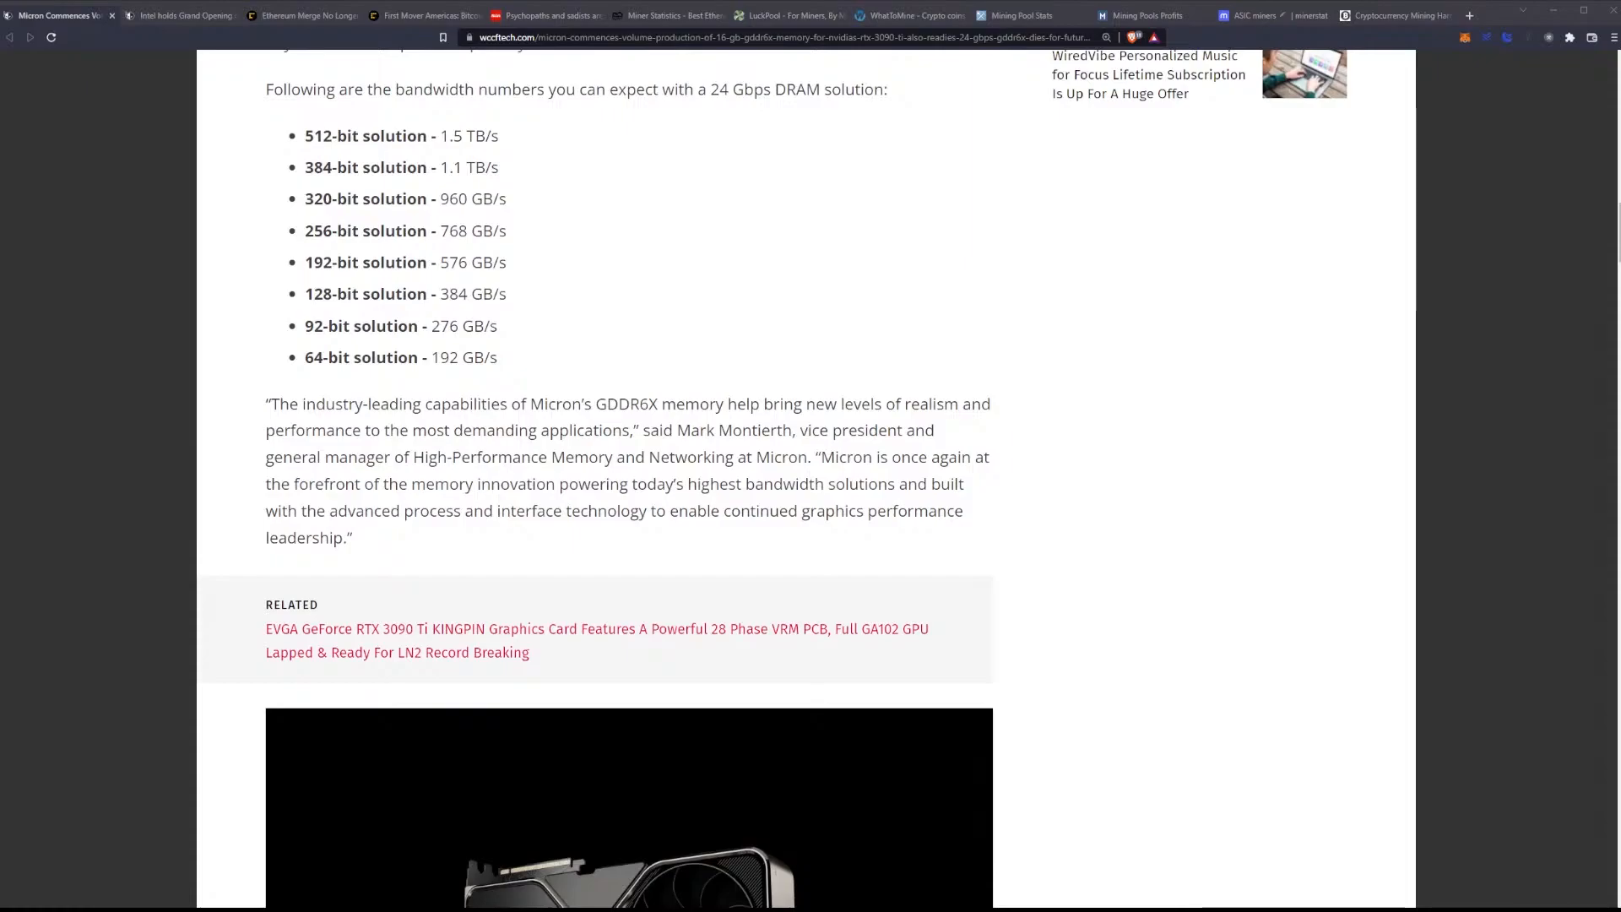
scroll("down", 3)
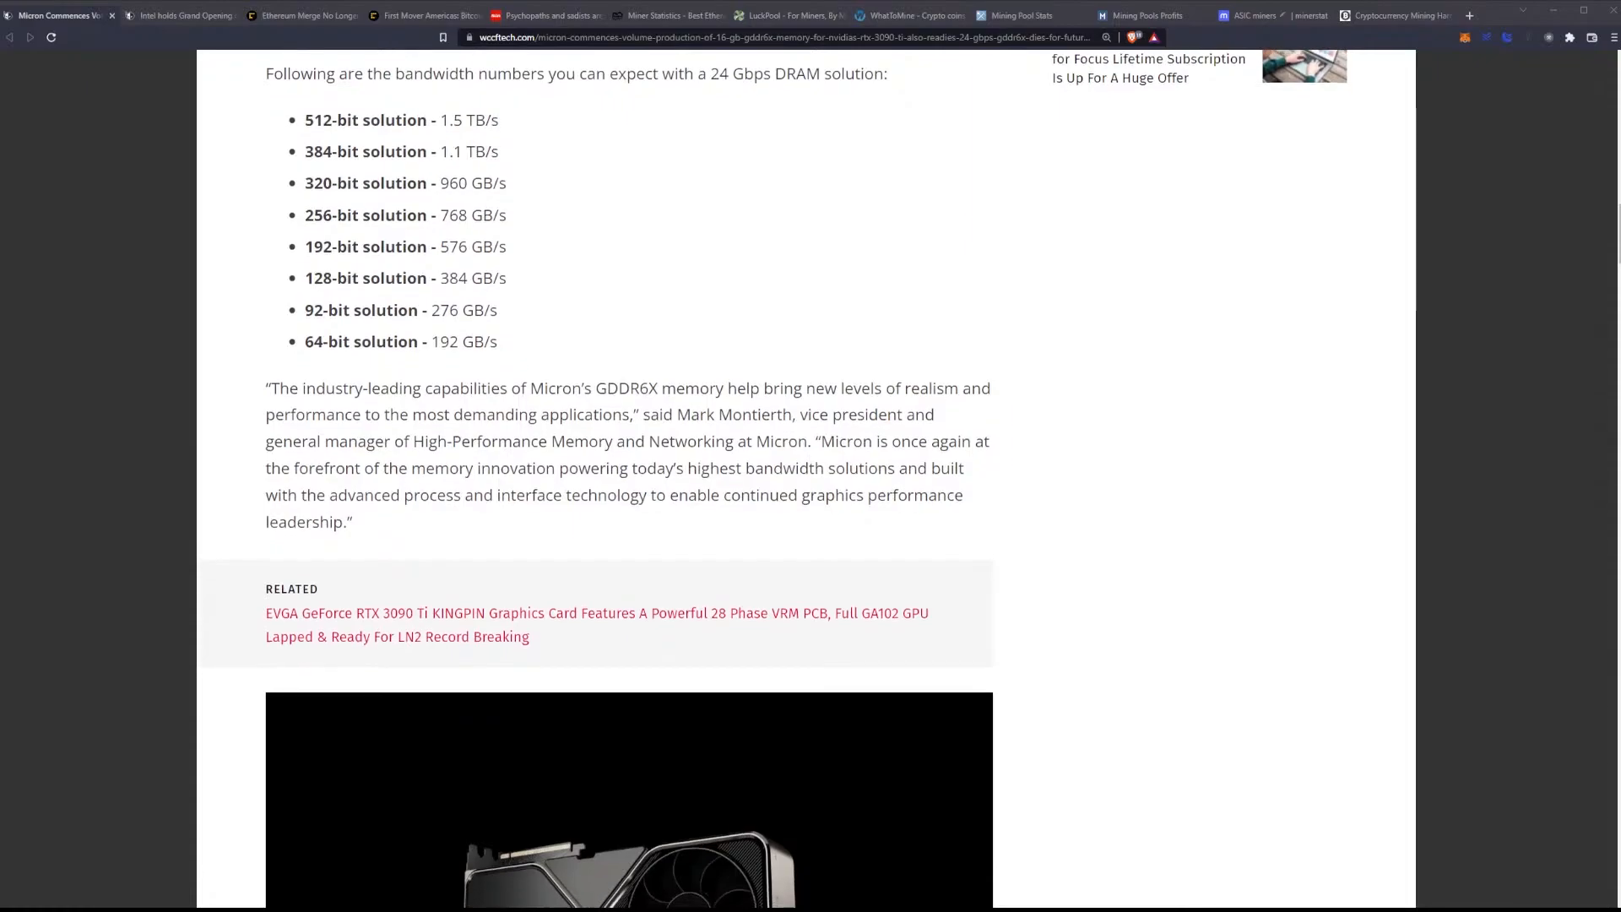
scroll("down", 3)
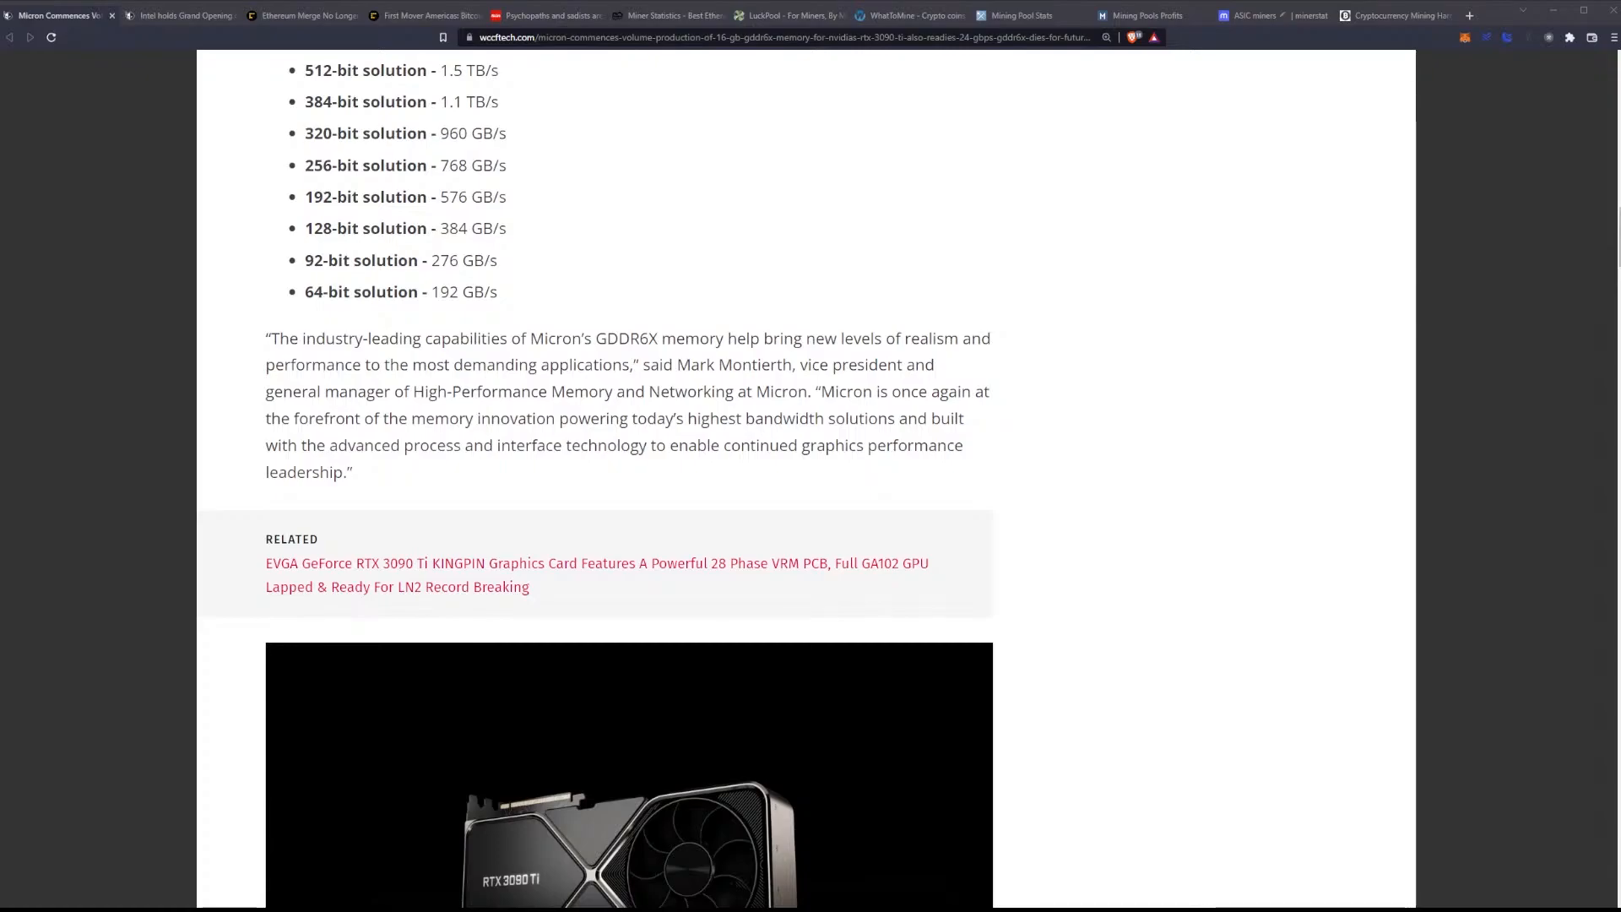
scroll("down", 3)
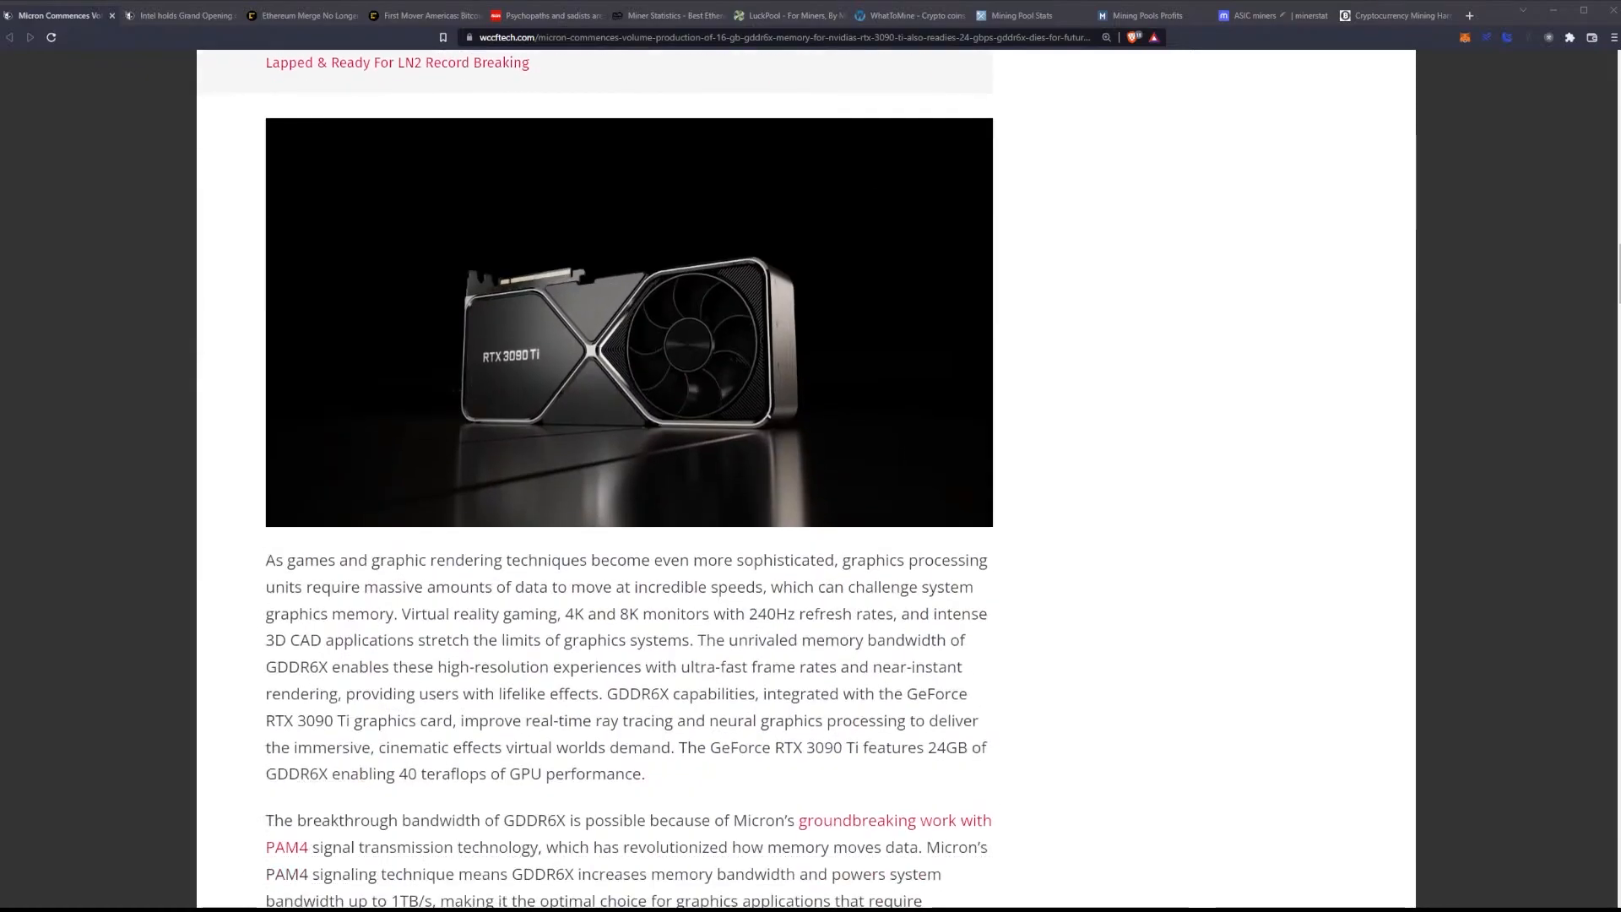
scroll("down", 3)
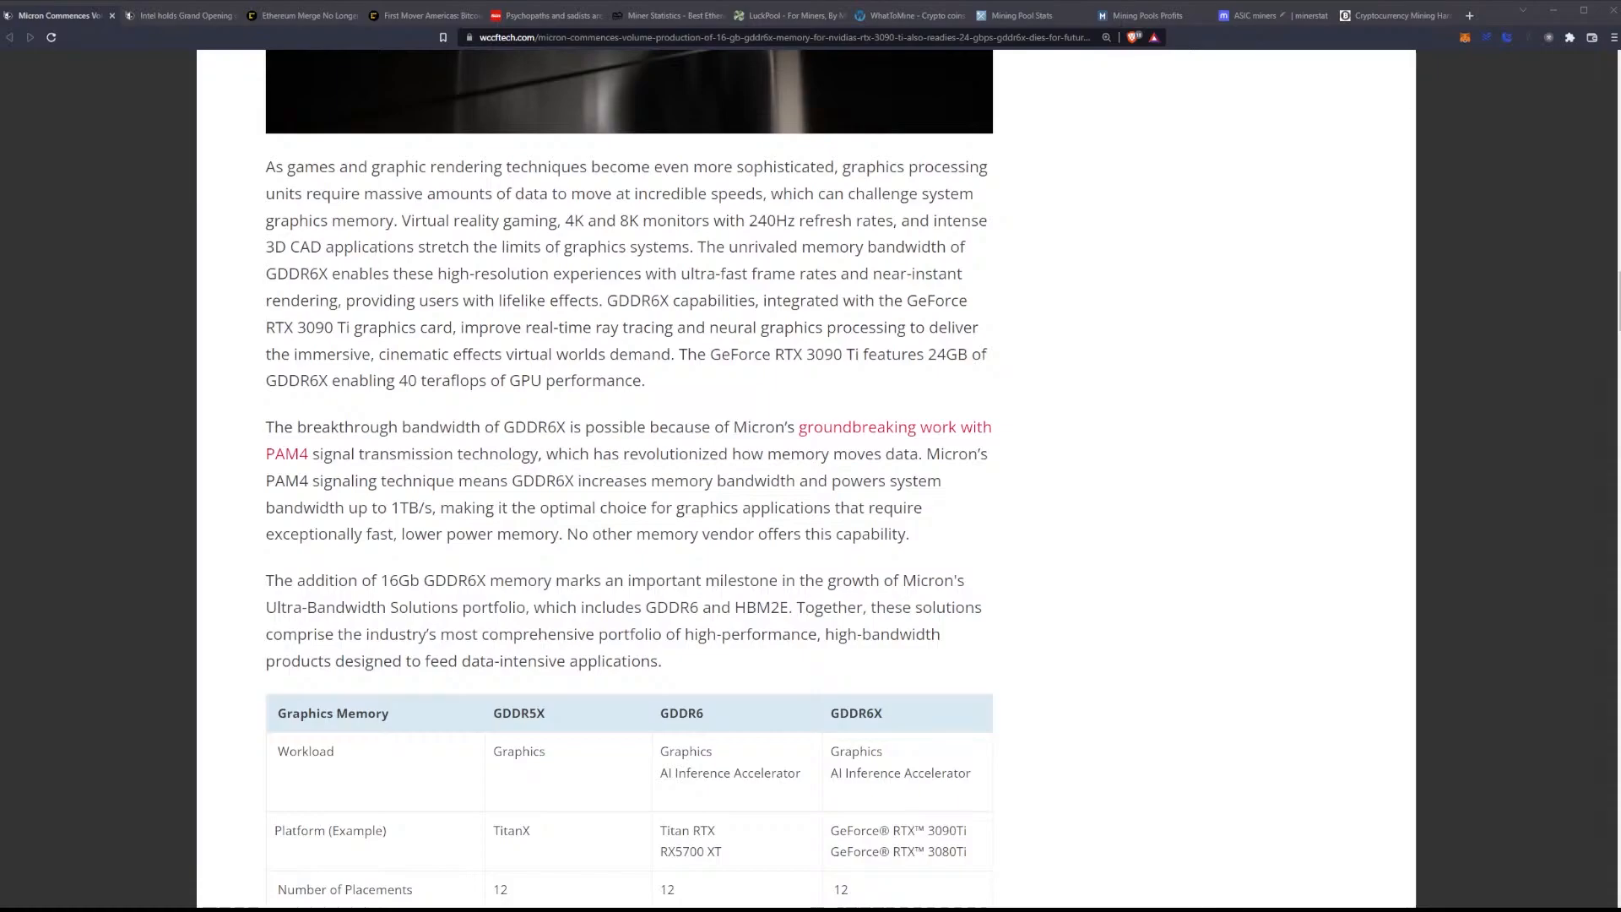
scroll("down", 3)
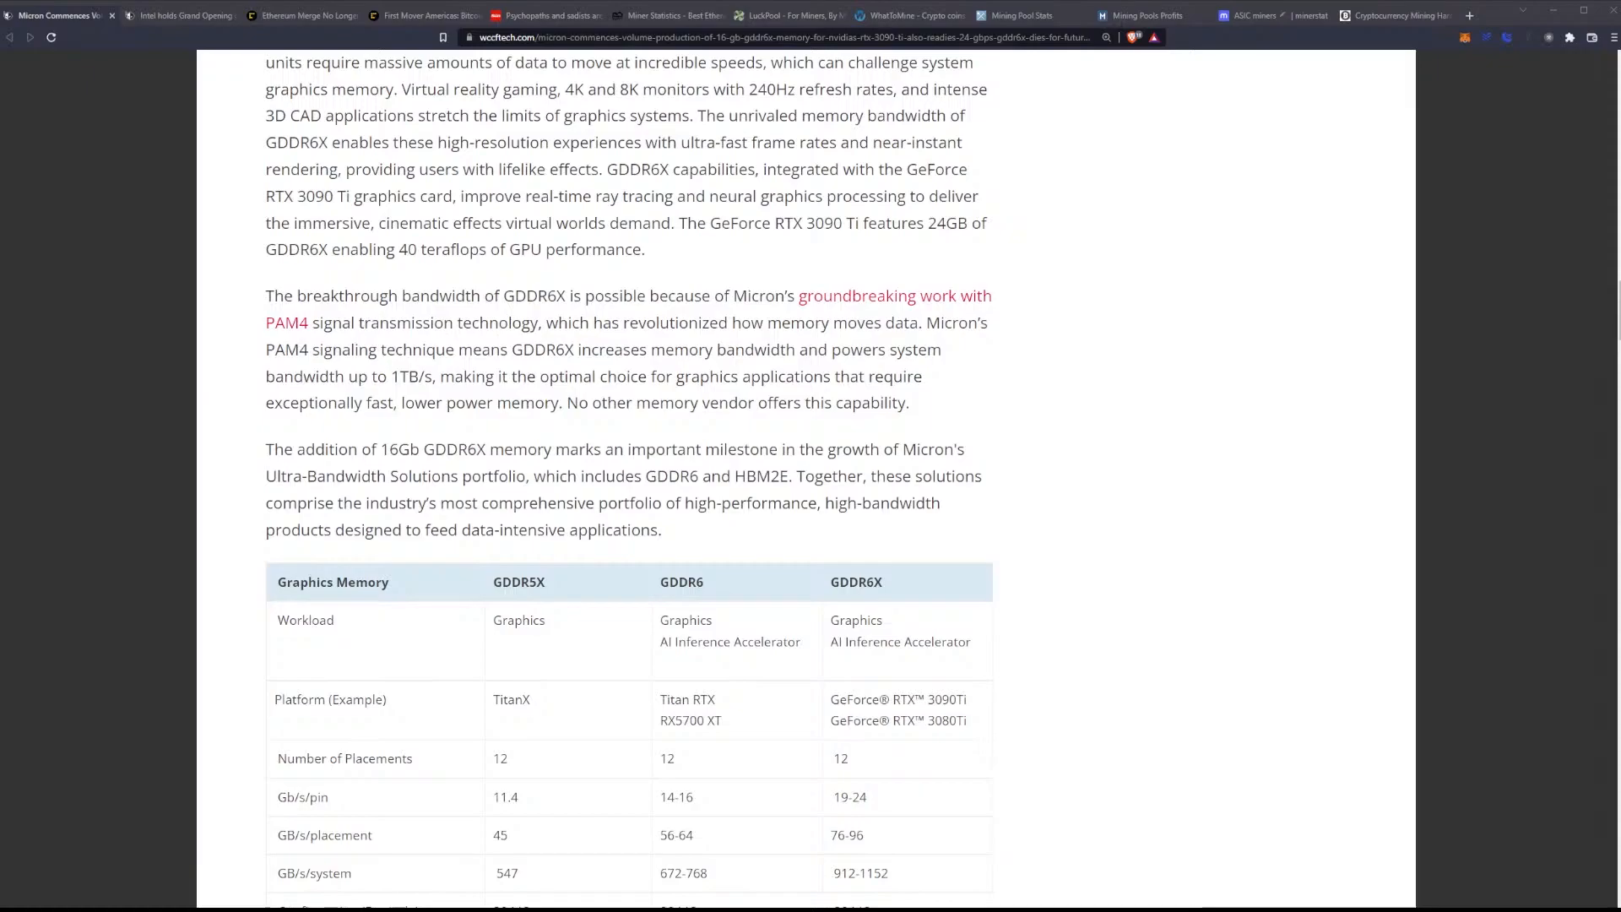
scroll("down", 3)
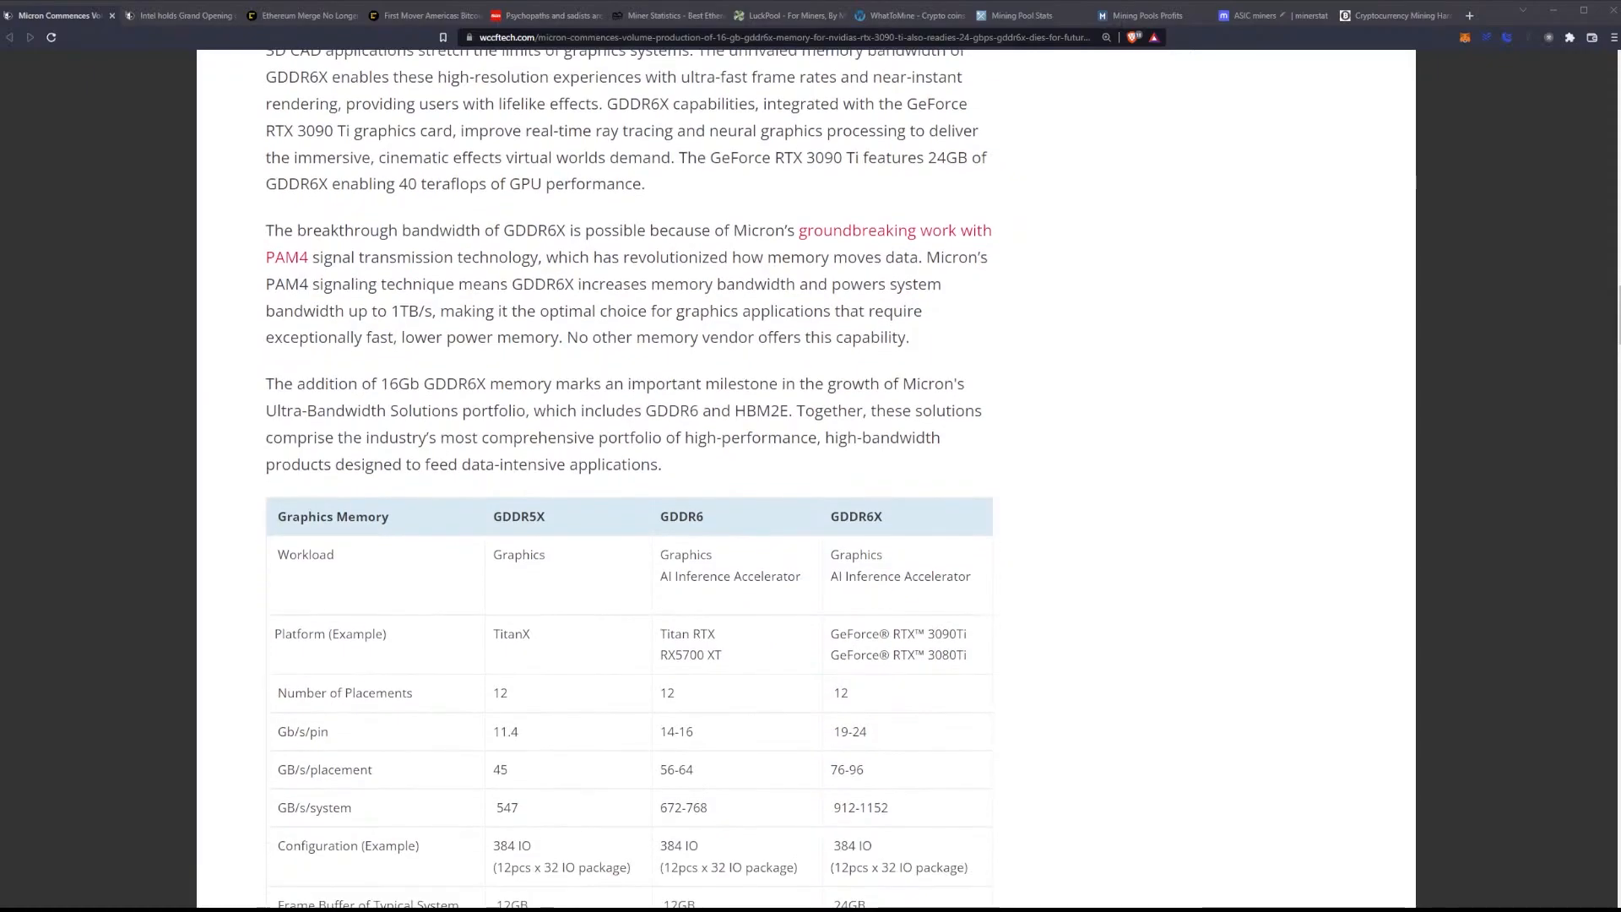
scroll("down", 3)
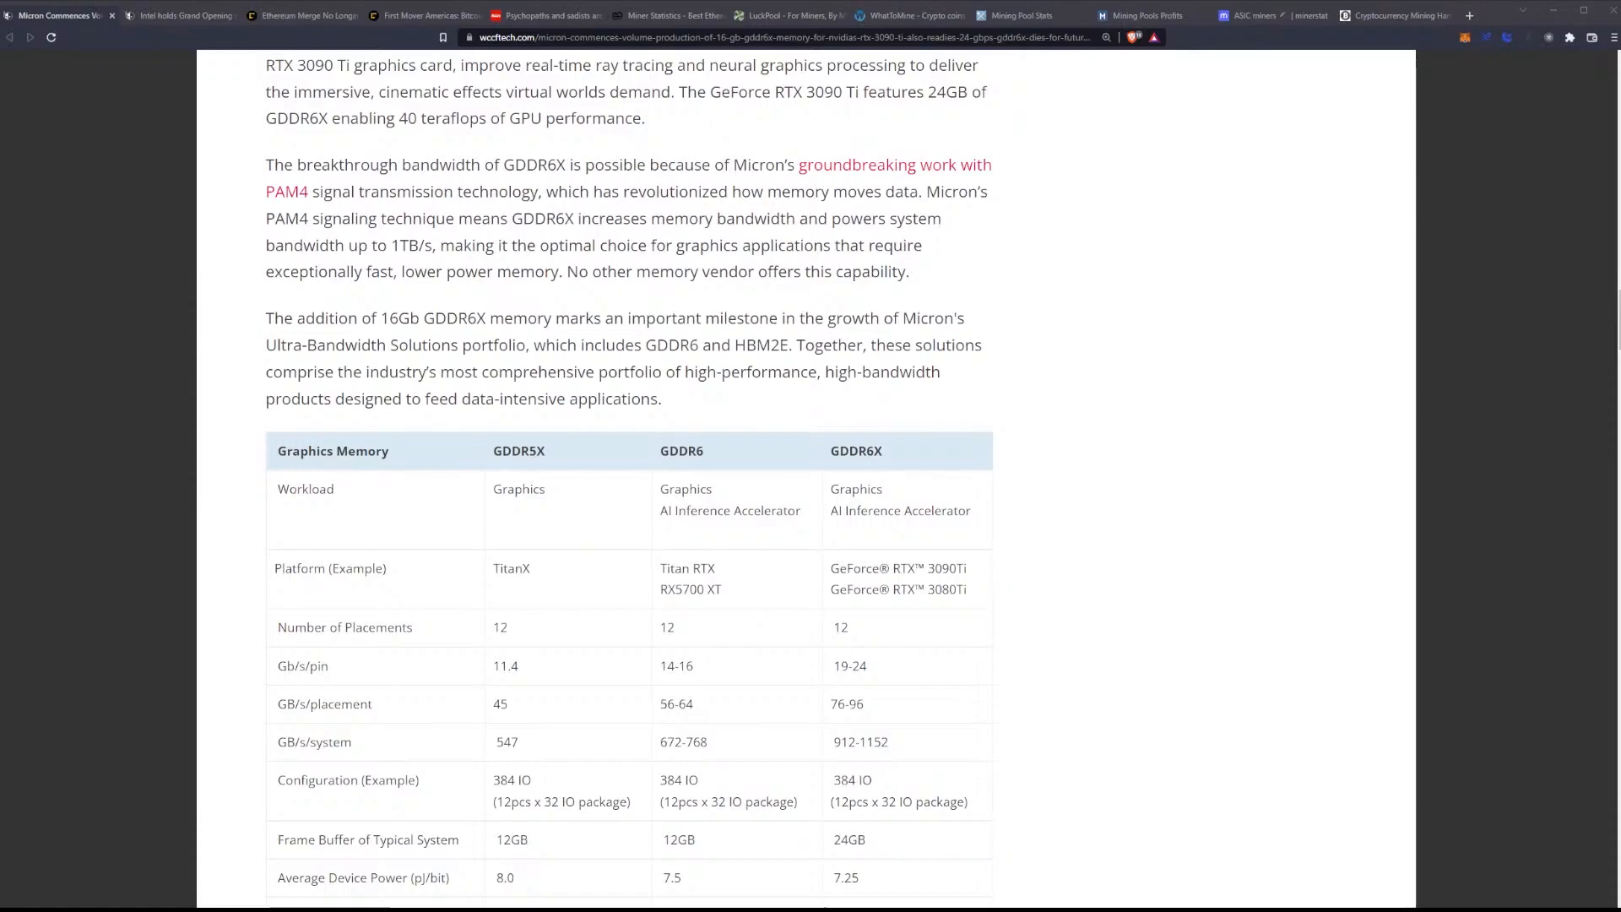